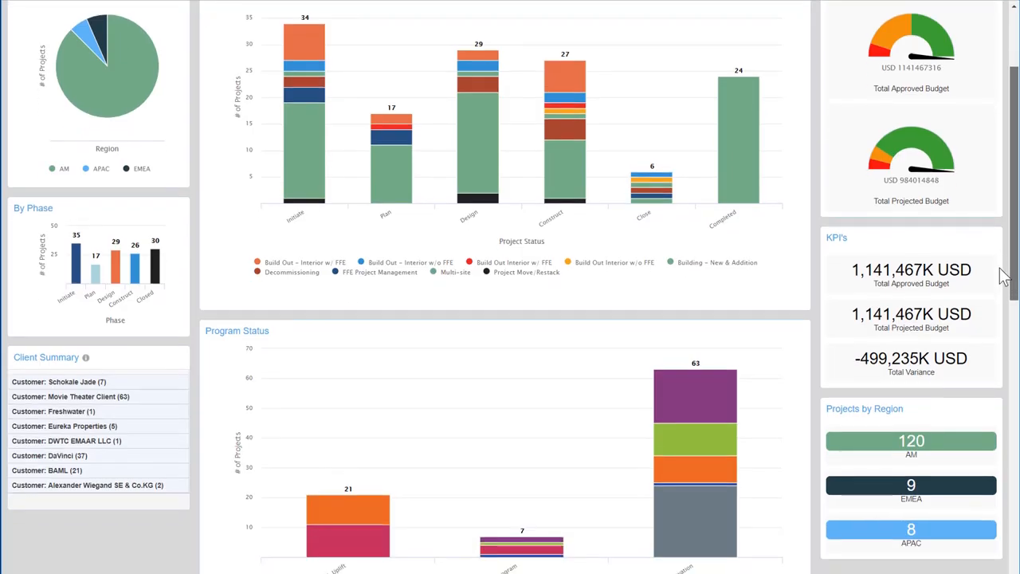
- Scroll through the DV Office Build Out - DEMO work plan and switch it to Budget View
scroll("down", 3)
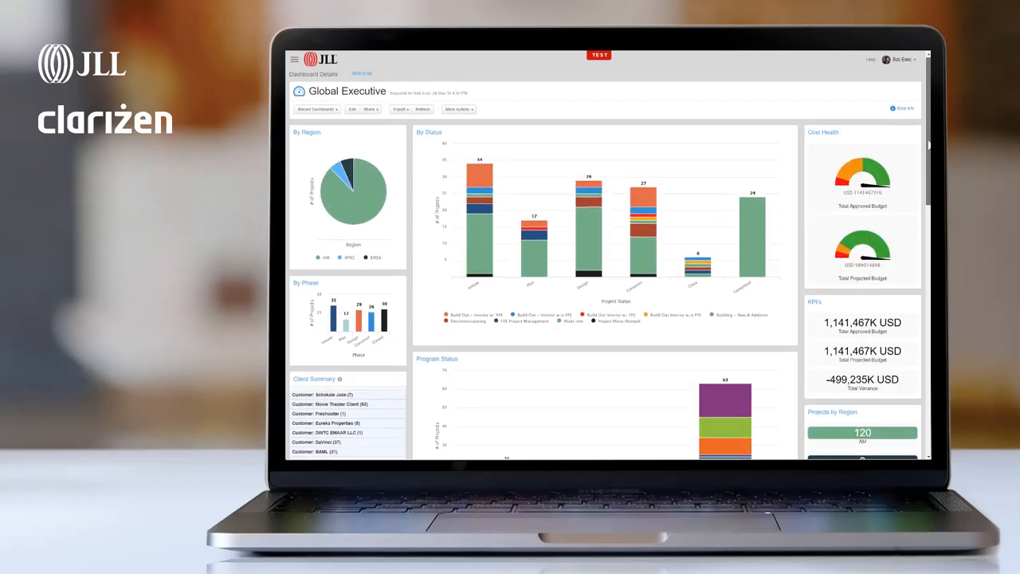
scroll("down", 3)
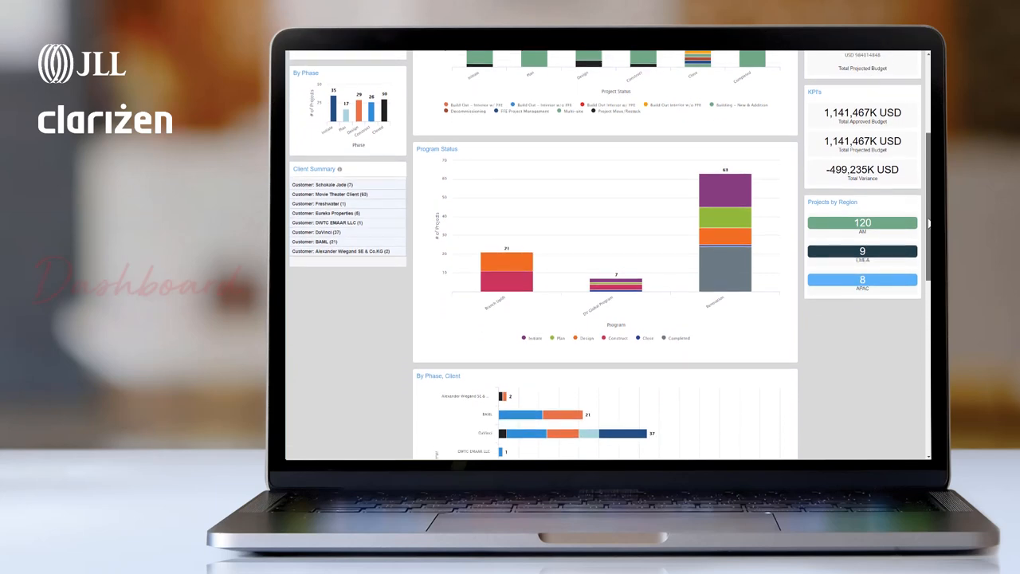
scroll("down", 3)
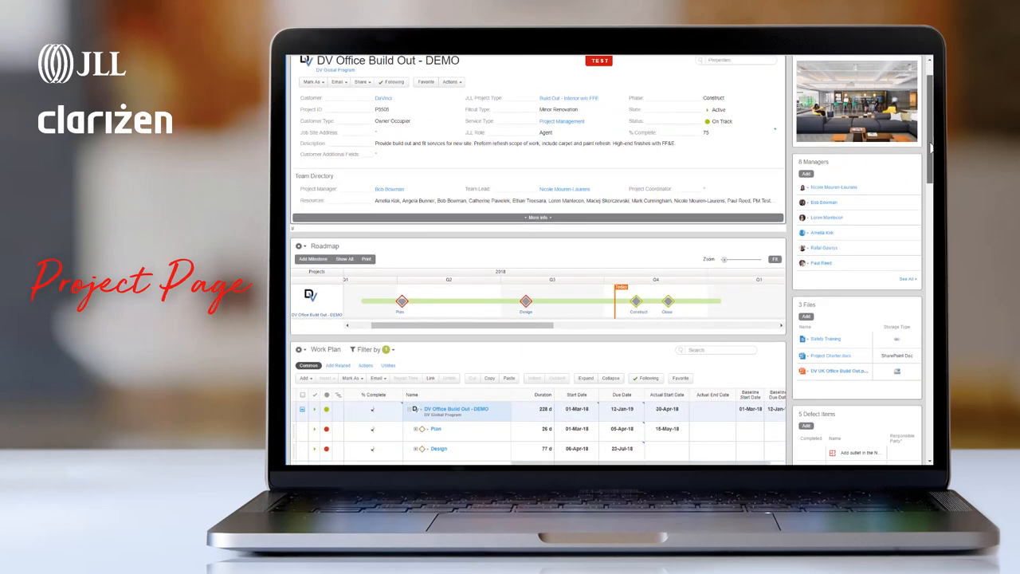
scroll("down", 3)
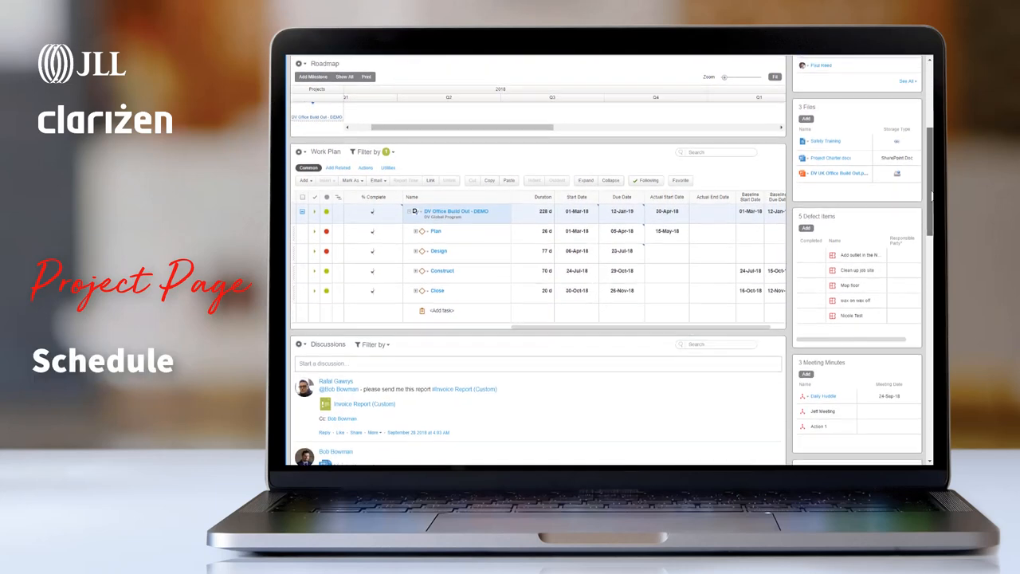
scroll("down", 3)
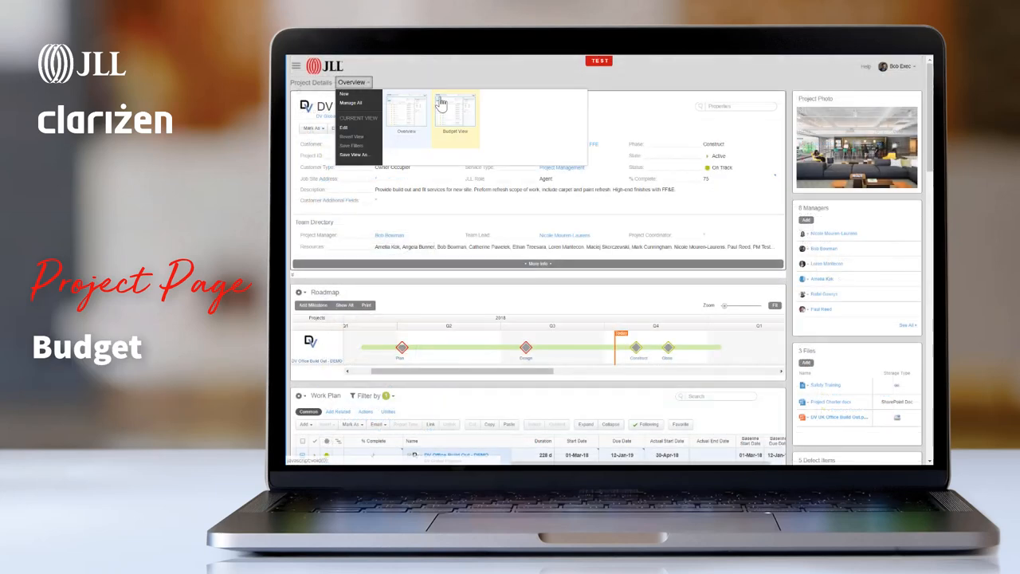
left_click(453, 109)
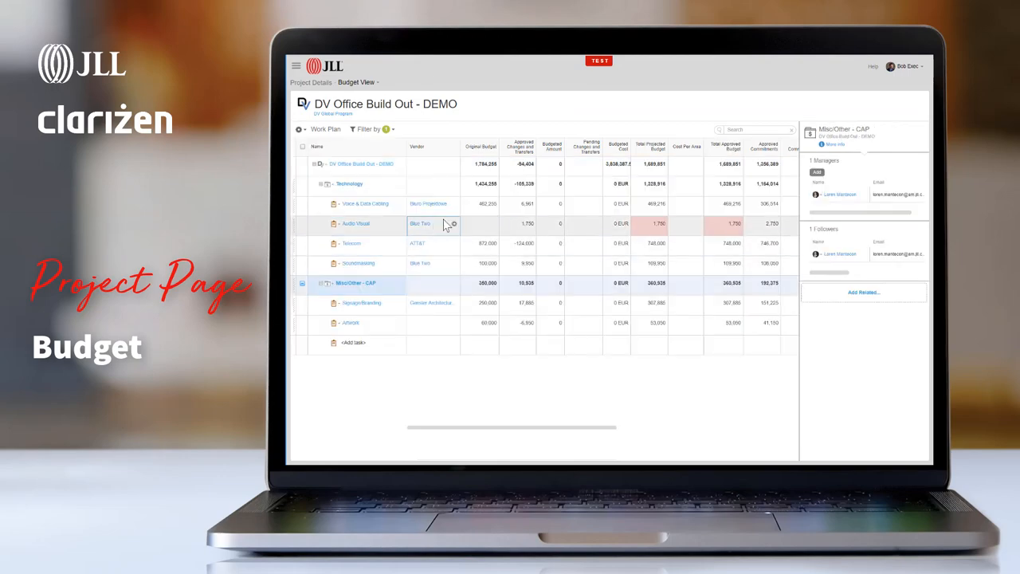